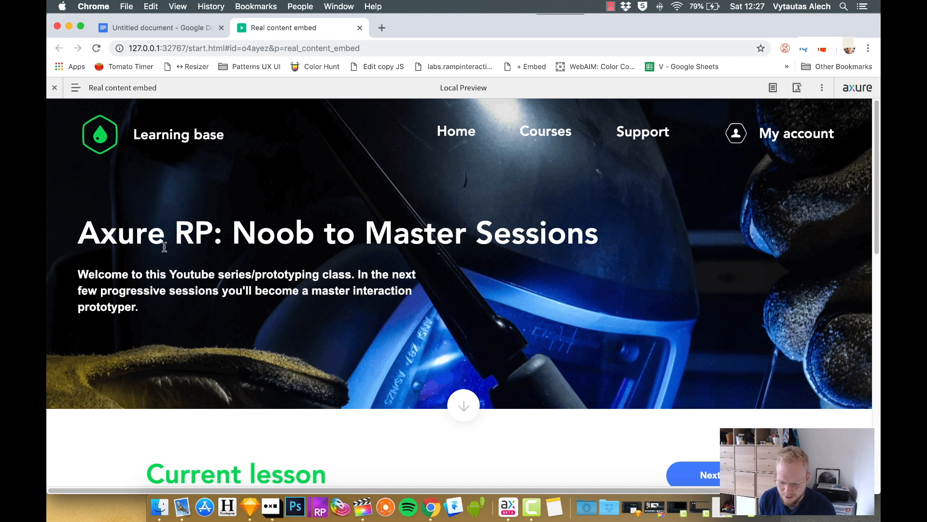
mouse_move(610, 275)
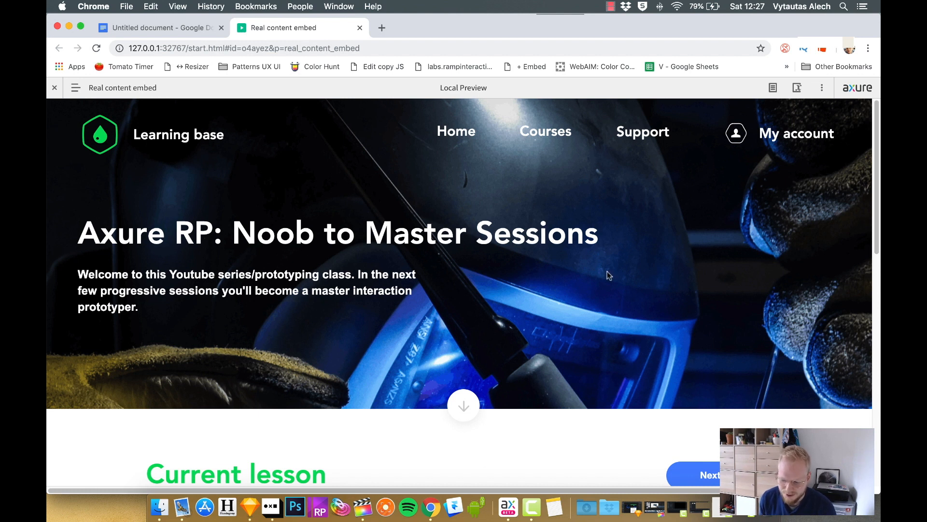
- Scroll the Chrome preview down to the empty Current lesson area
scroll(down, 3)
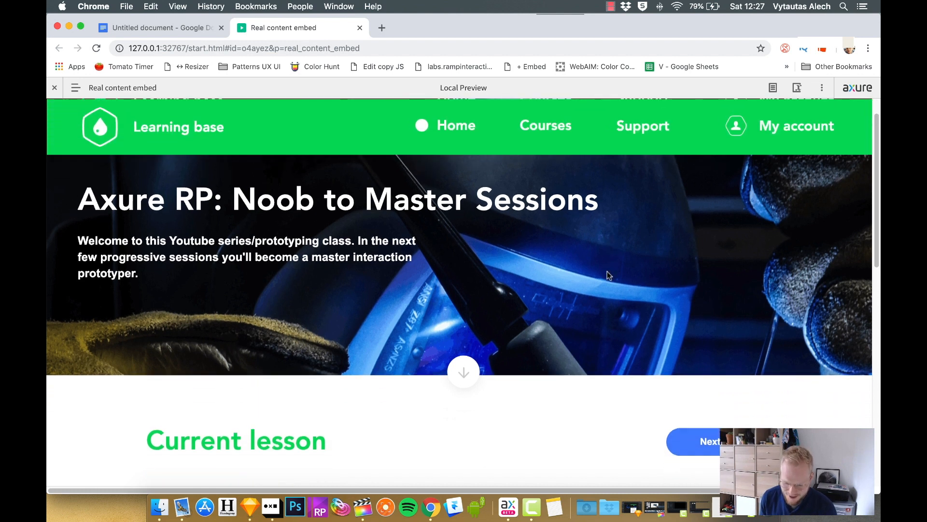
scroll(down, 3)
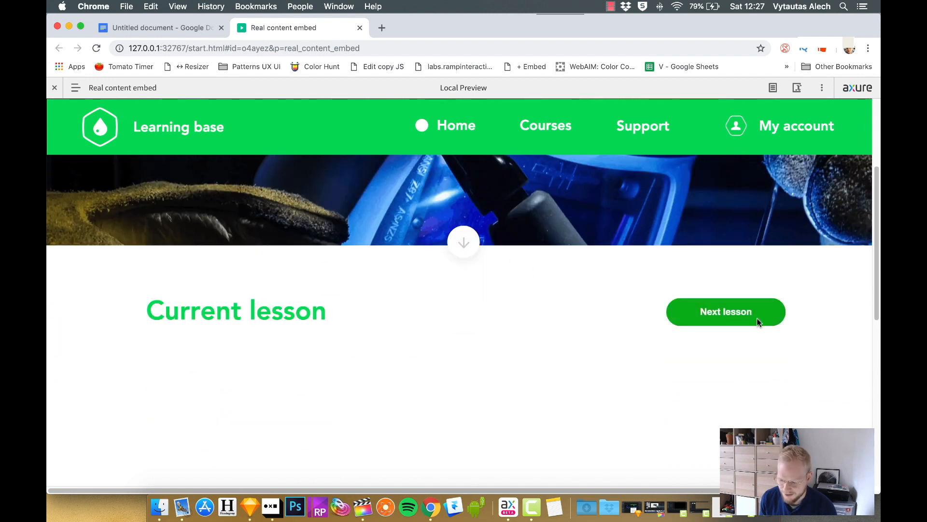
scroll(down, 3)
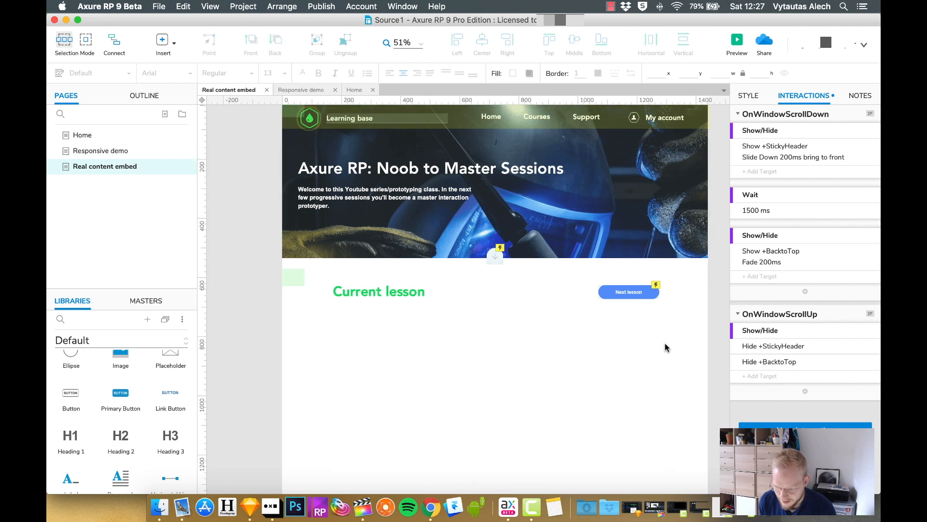
- Place an inline frame named Iframe-container spanning the area below Current lesson
scroll(down, 3)
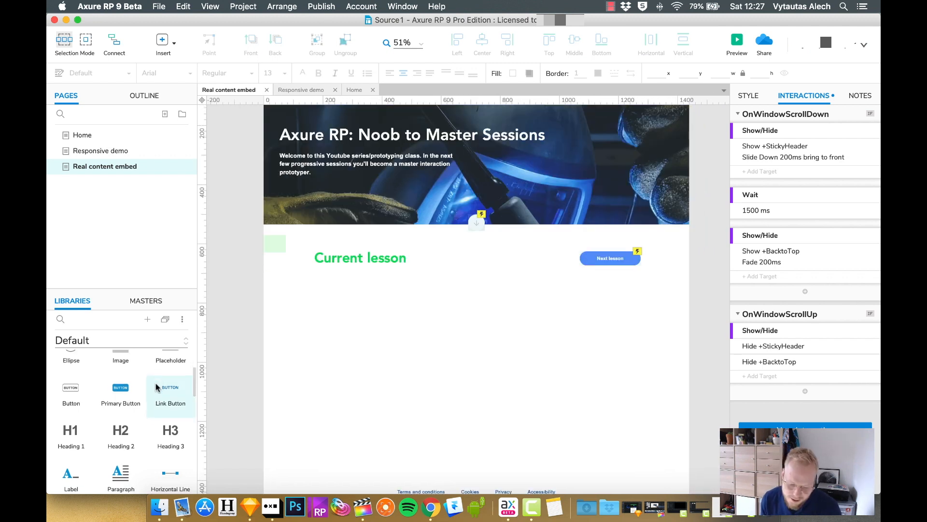
scroll(down, 3)
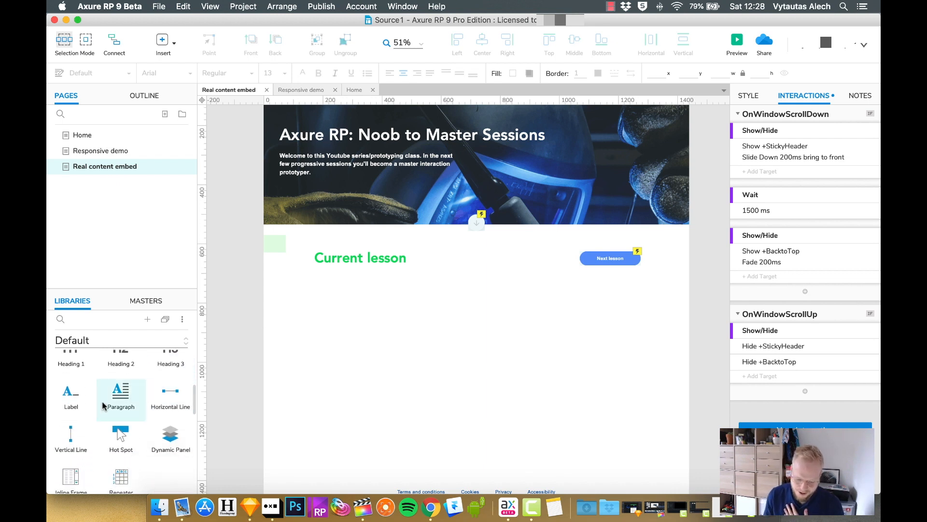
scroll(down, 3)
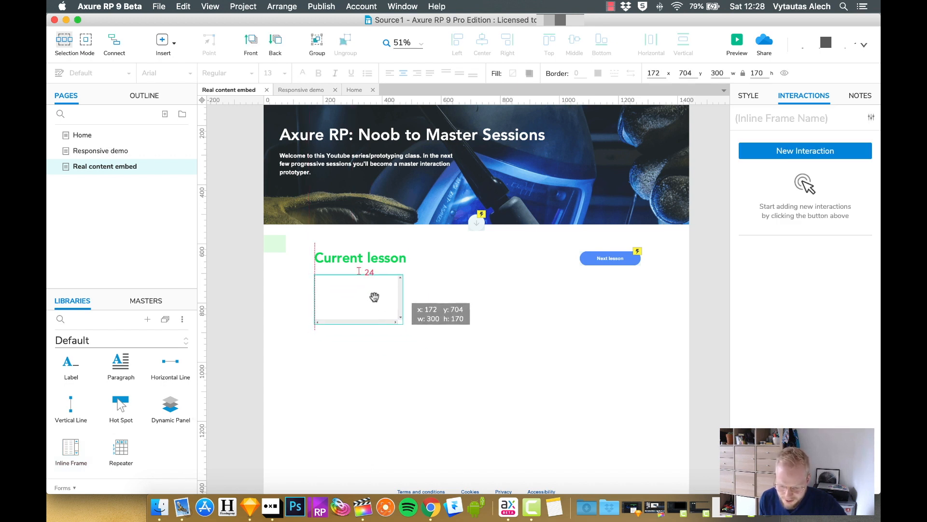
drag(400, 330, 613, 440)
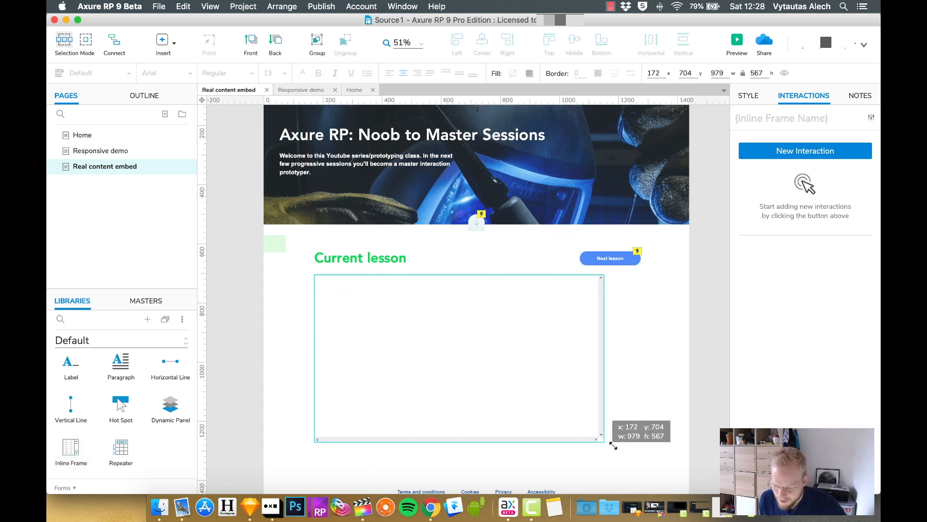
drag(596, 441, 639, 454)
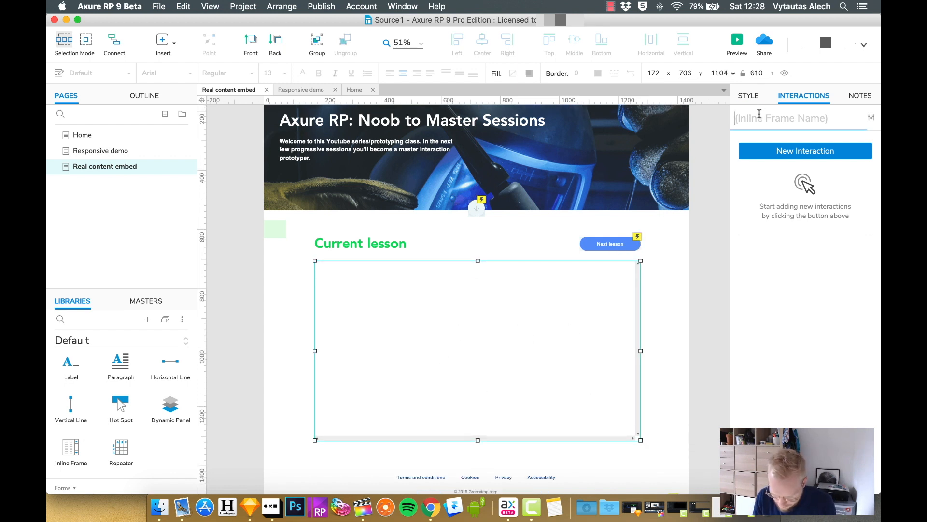
text(Iframe-container)
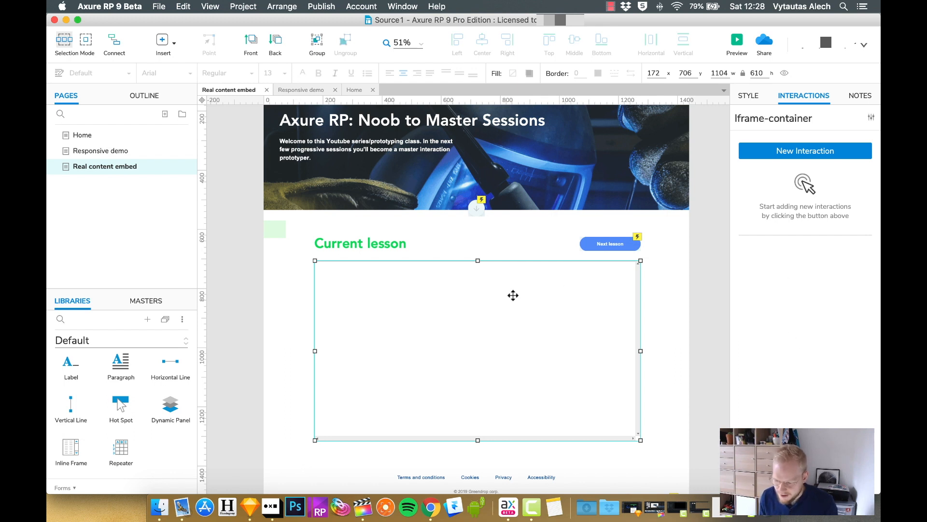
mouse_move(626, 314)
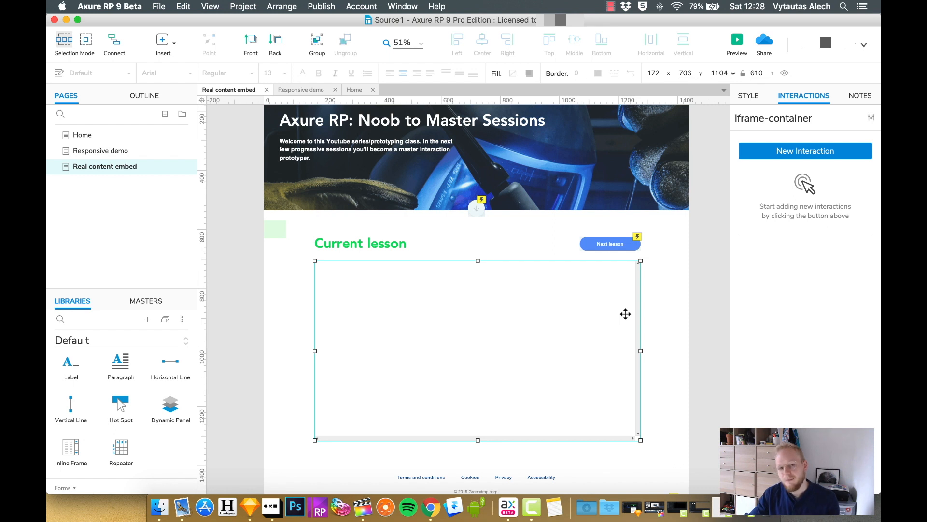
mouse_move(565, 344)
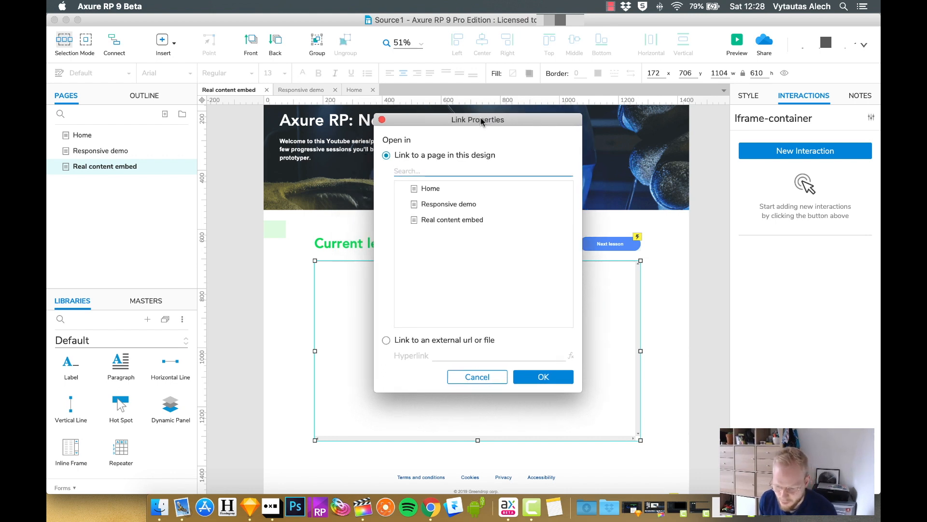
mouse_move(439, 215)
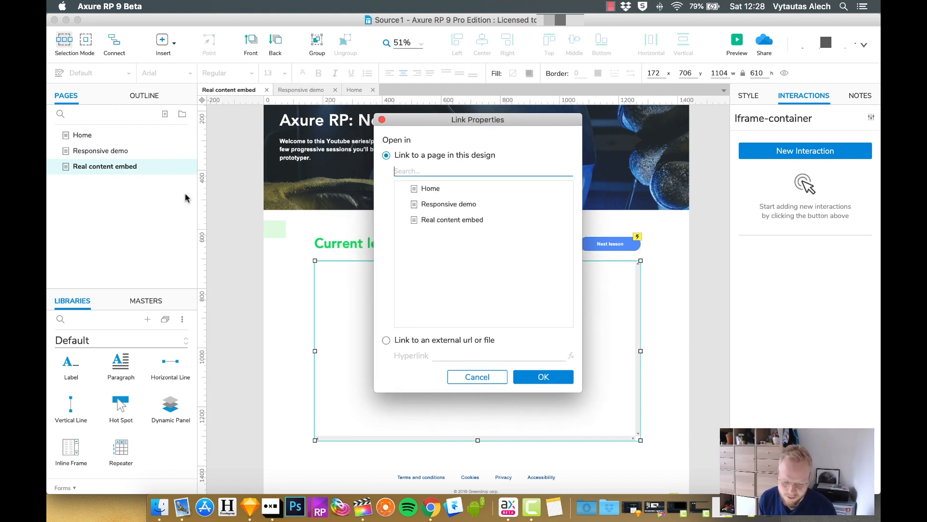
- Link the Iframe-container to the Responsive demo page and preview the prototype
click(430, 188)
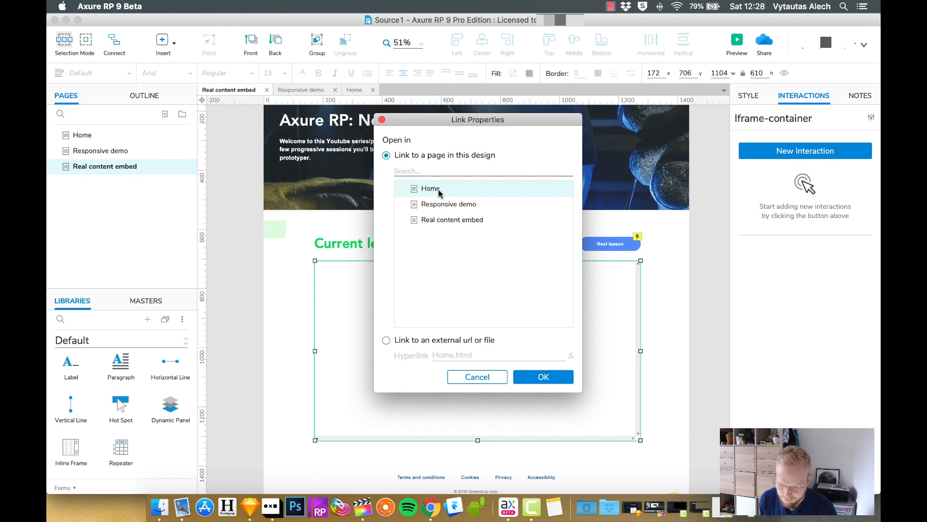
click(448, 204)
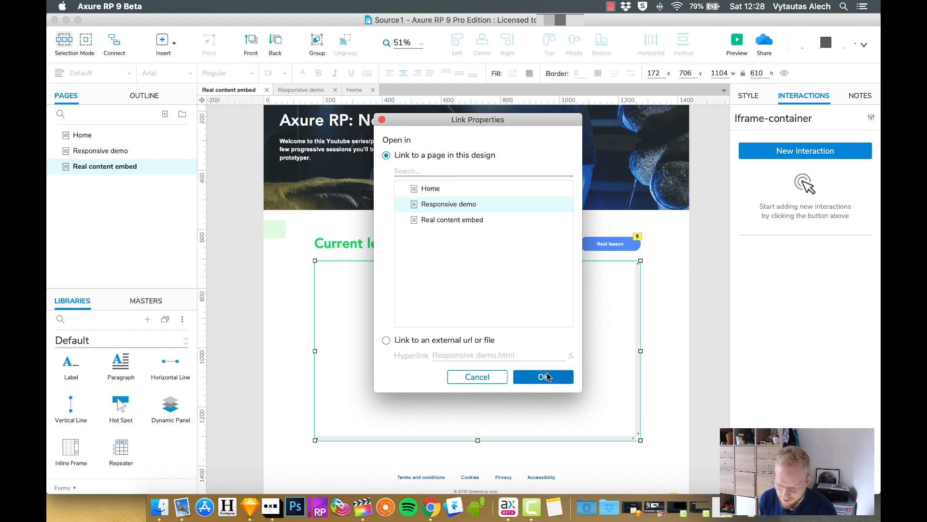
click(542, 377)
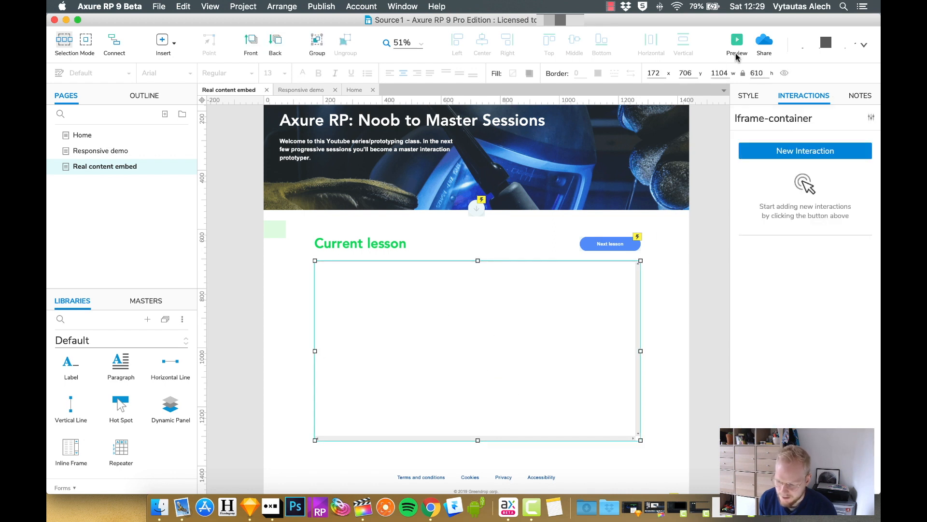
click(737, 39)
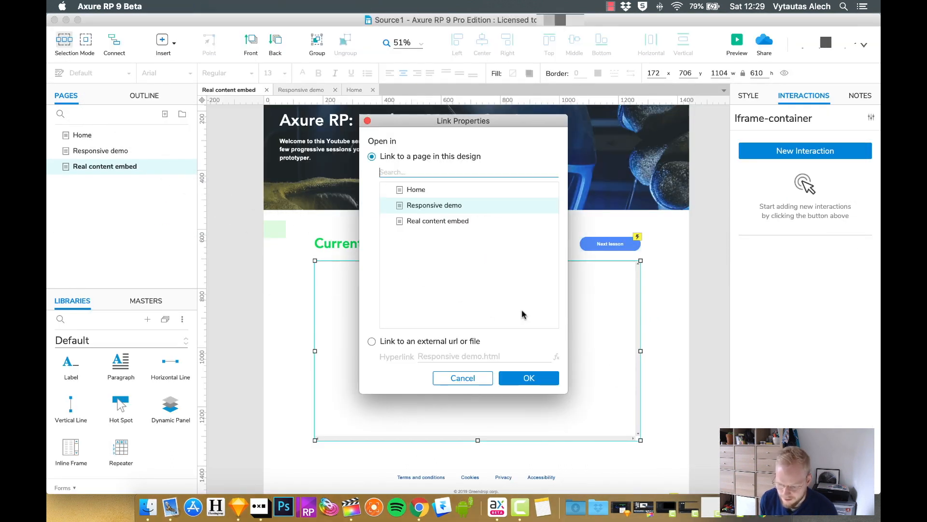
- Switch the frame's link to an external URL and select the hyperlink field contents
drag(462, 121, 478, 131)
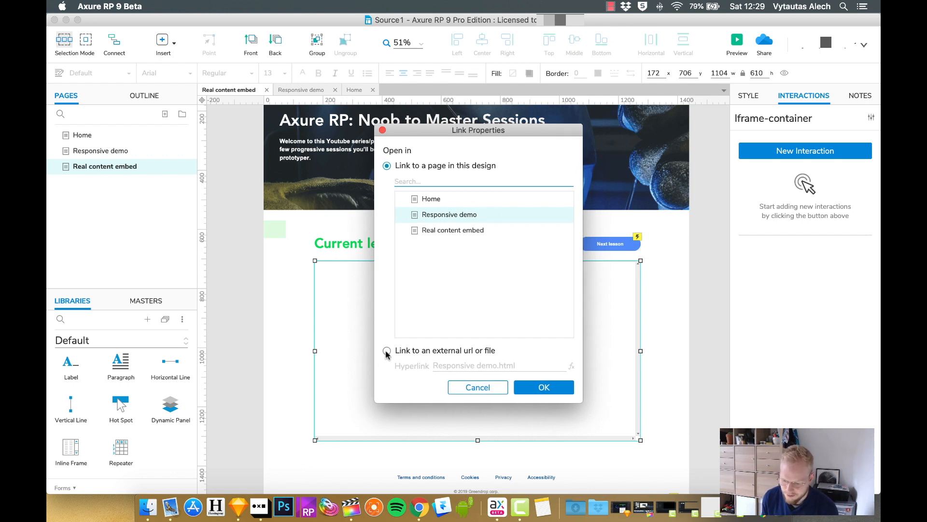
click(387, 350)
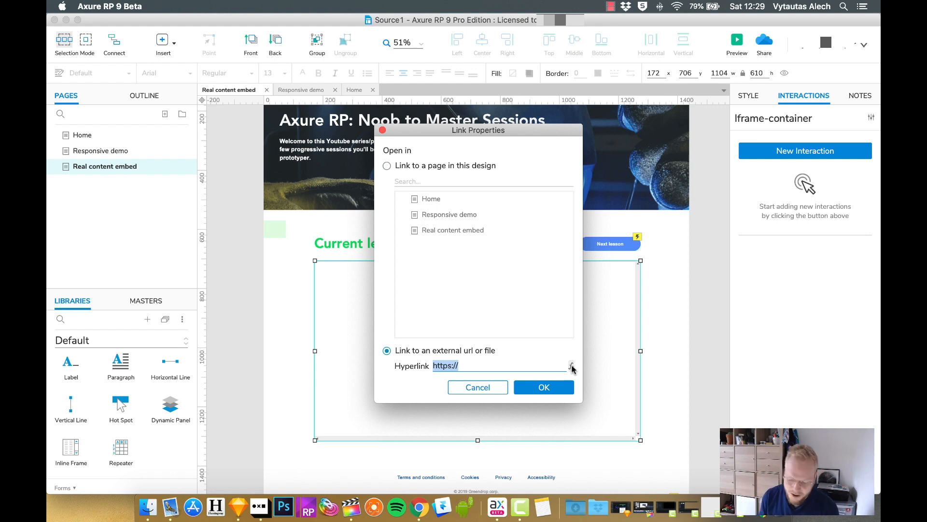
click(478, 365)
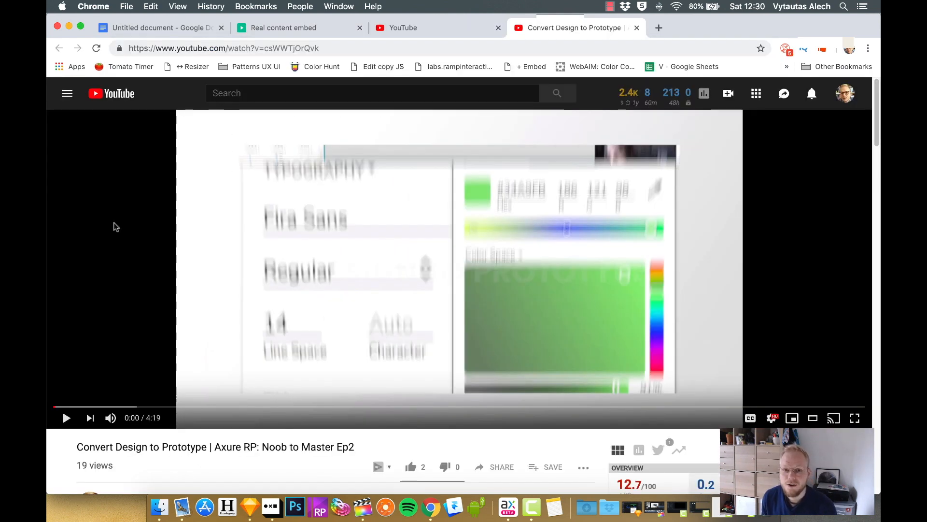
mouse_move(509, 466)
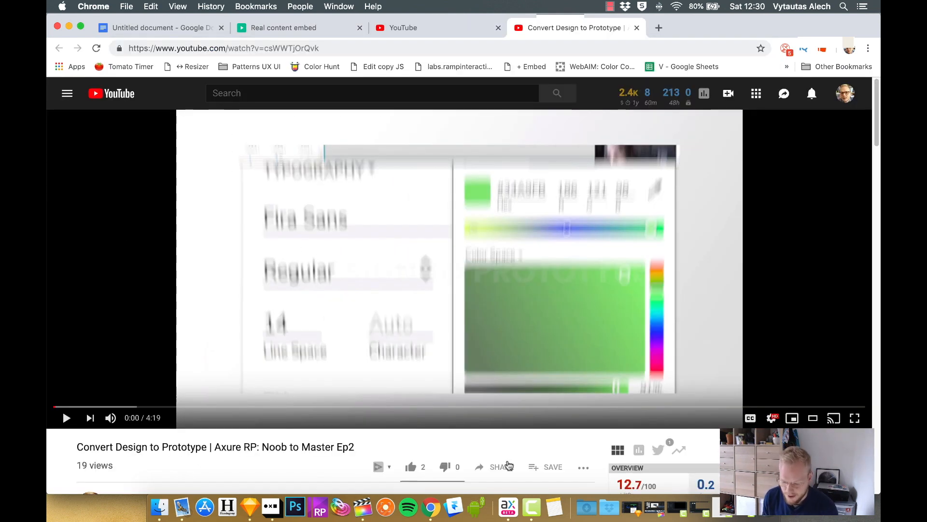
- Copy the lesson video's iframe embed code from YouTube's Share > Embed panel
scroll(down, 3)
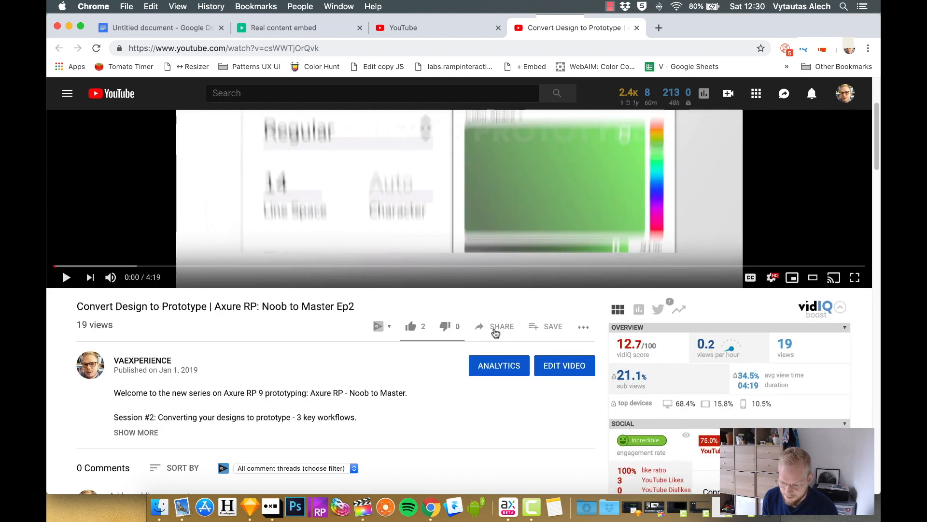
click(502, 327)
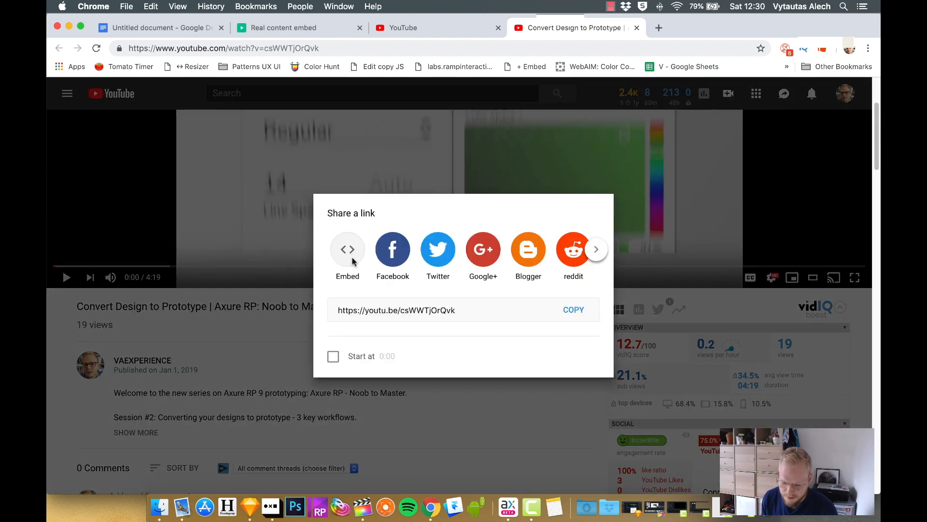
click(347, 248)
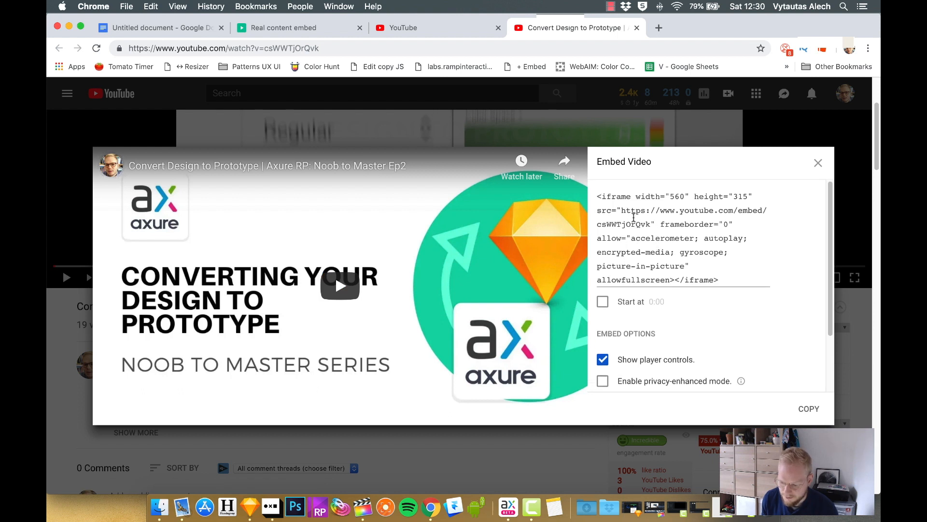
right_click(632, 215)
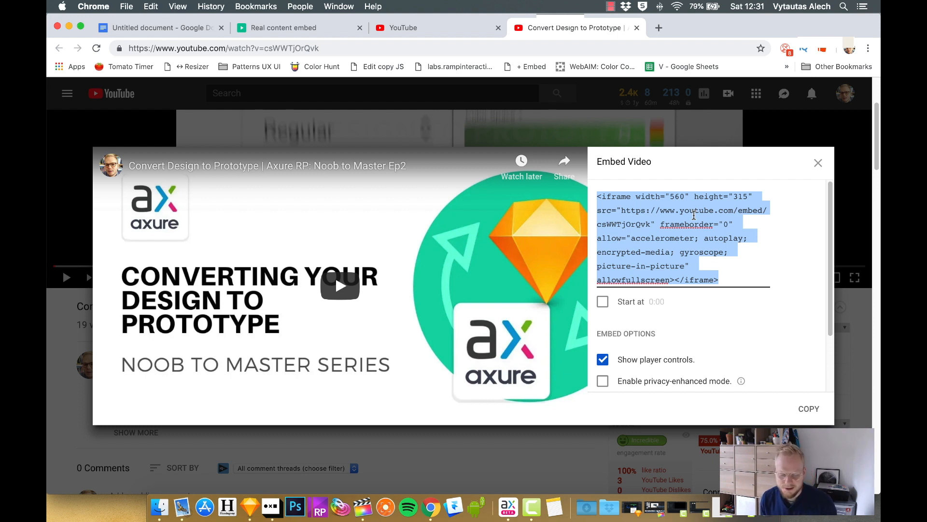
- Paste the YouTube iframe embed code into the blank Google Docs document
click(159, 27)
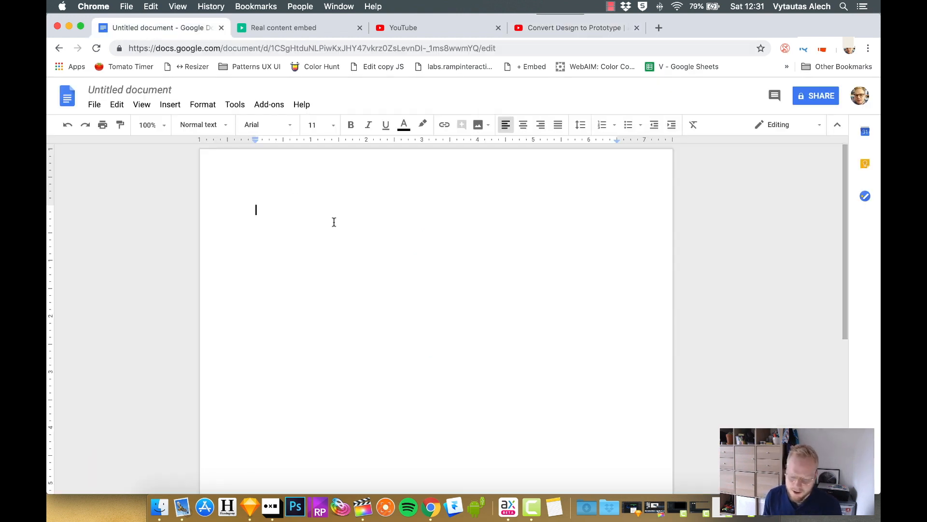
text(<iframe width="560" height="315" src="https://www.youtube.com/embed/csWWTjOrQvk" frameborder="0" allow="accelerometer; autoplay; encrypted-media; gyroscope; picture-in-picture" allowfullscreen></iframe>)
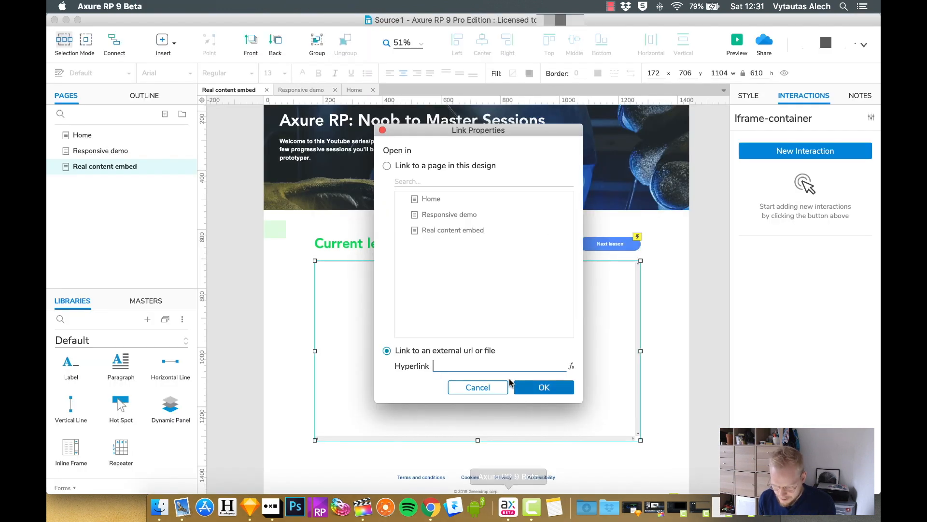
text(https://www.youtube.com/embed/cs\)
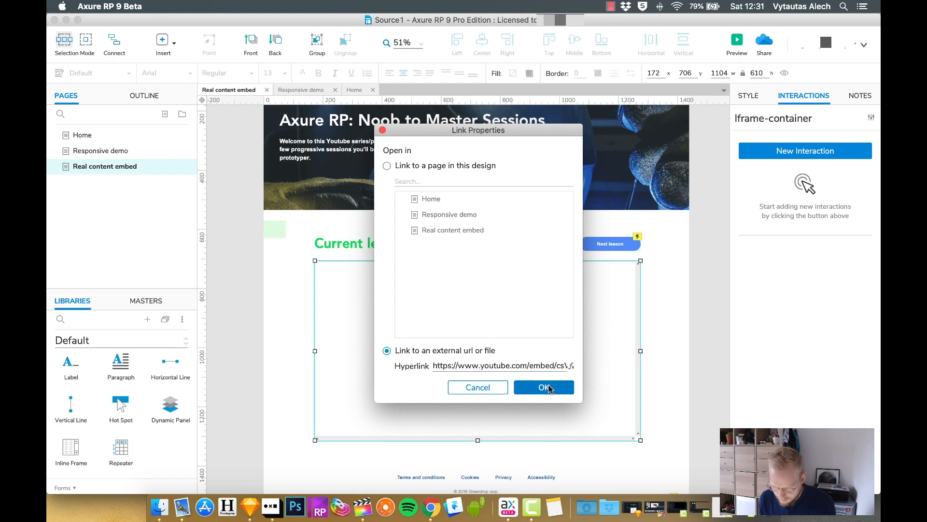
click(542, 386)
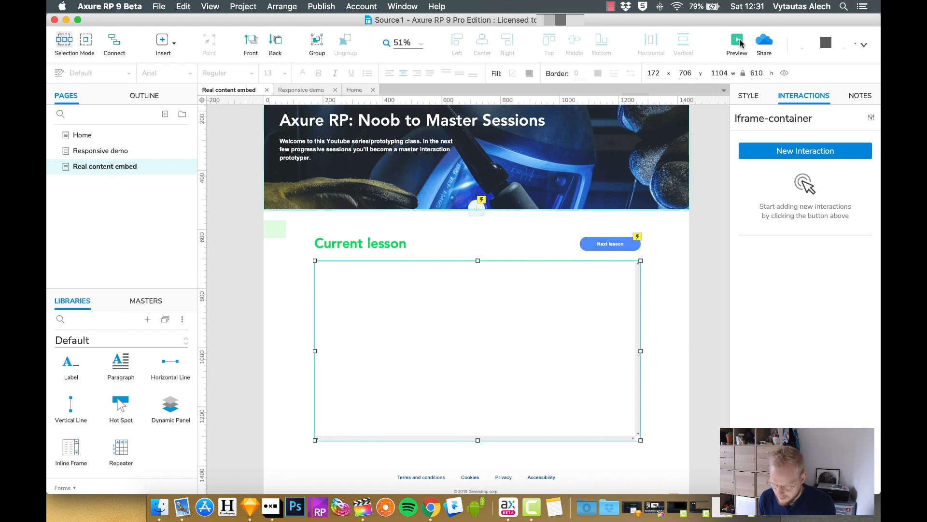
- Preview the page in Chrome and check the embedded YouTube video below Current lesson
click(737, 40)
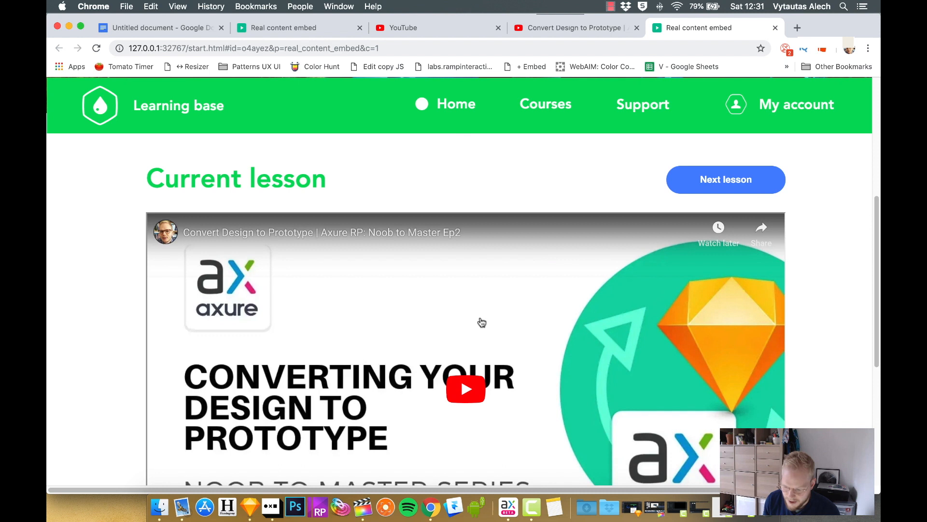
scroll(down, 3)
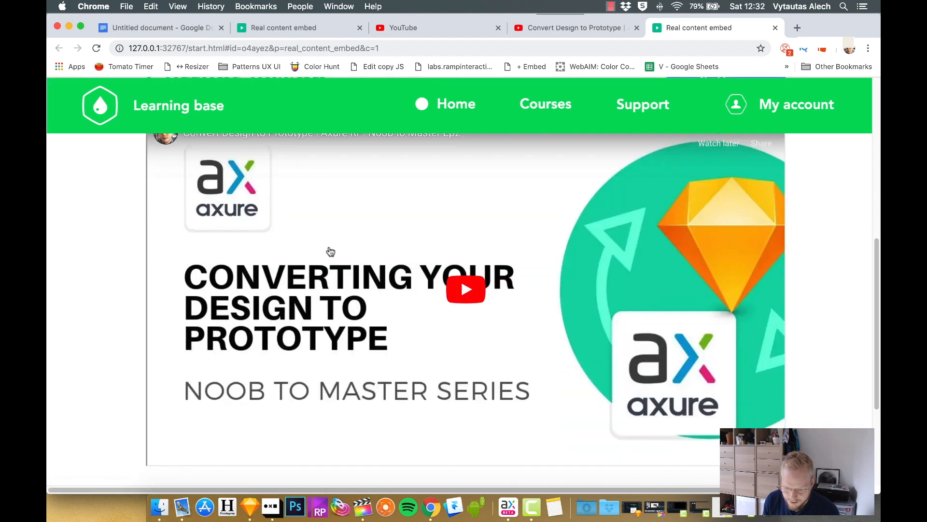
scroll(down, 3)
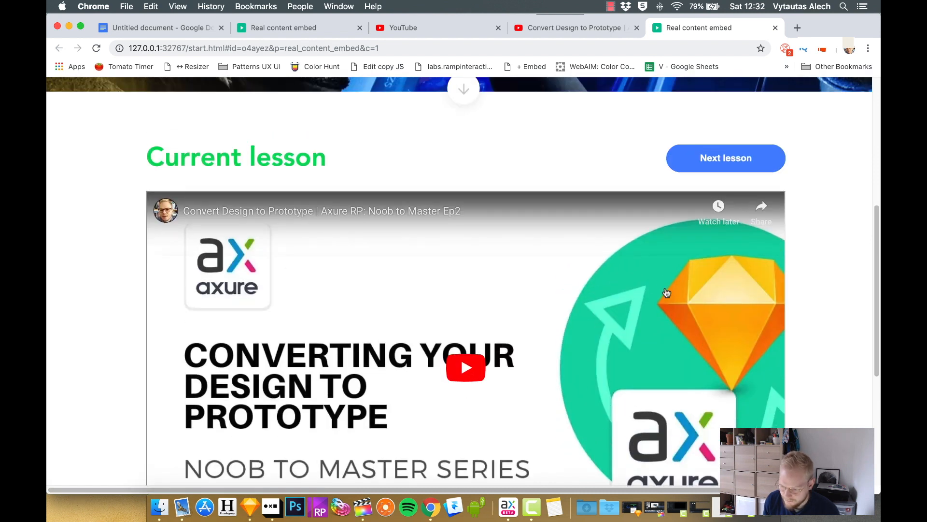
scroll(down, 3)
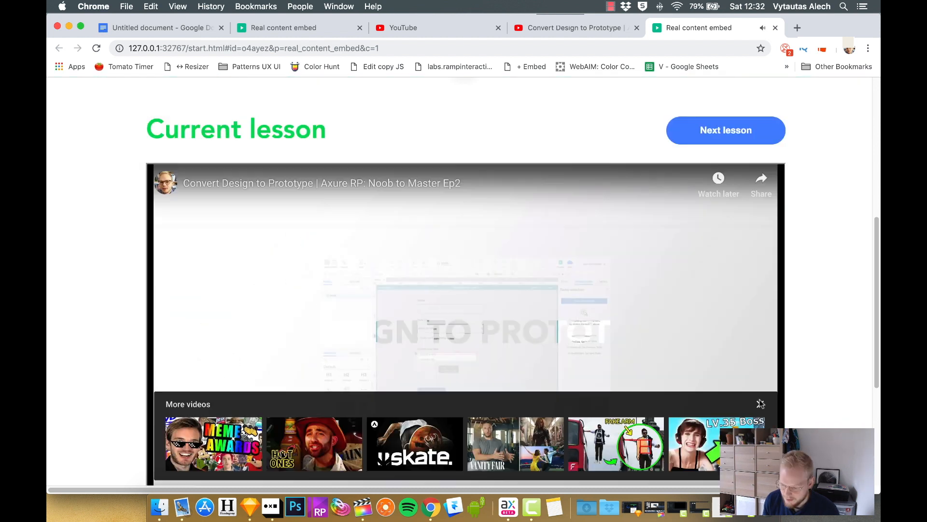
scroll(down, 3)
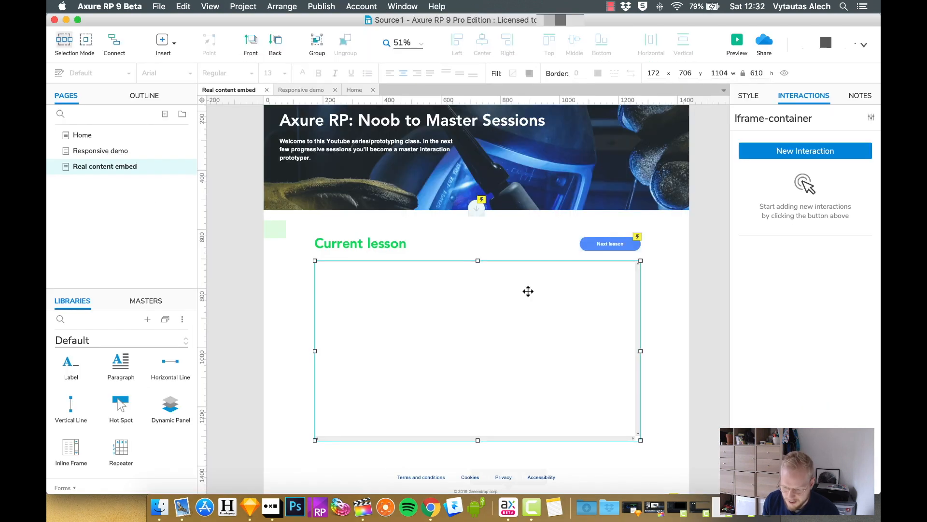
- In the Style pane, hide the inline frame's borders and set it to Never Scroll
click(748, 96)
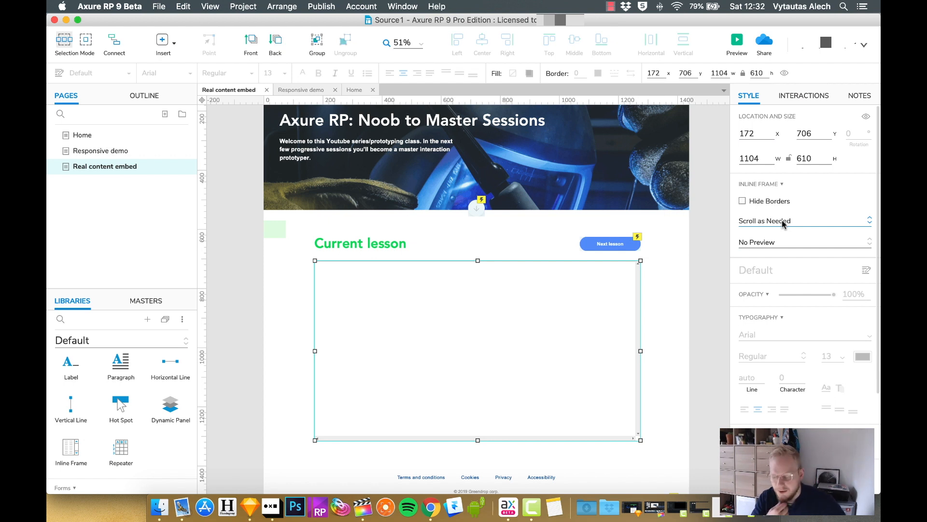
click(742, 201)
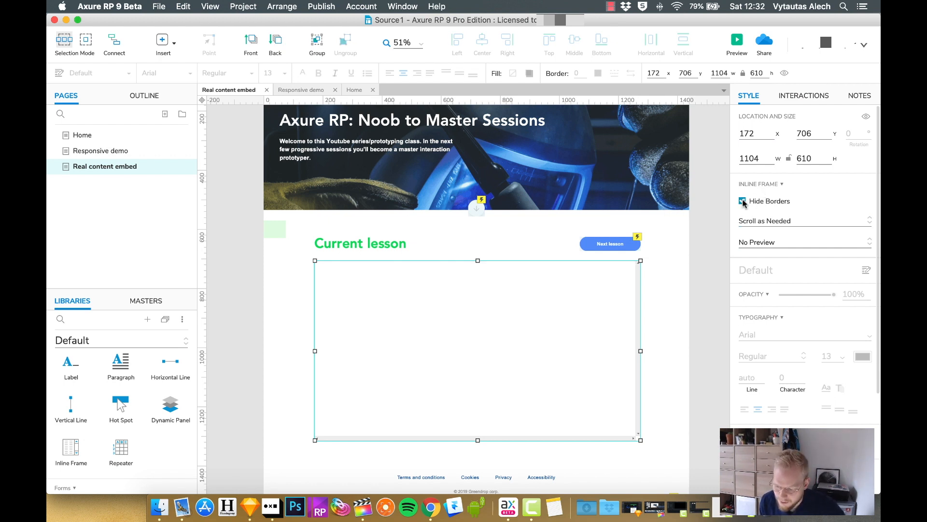
mouse_move(634, 291)
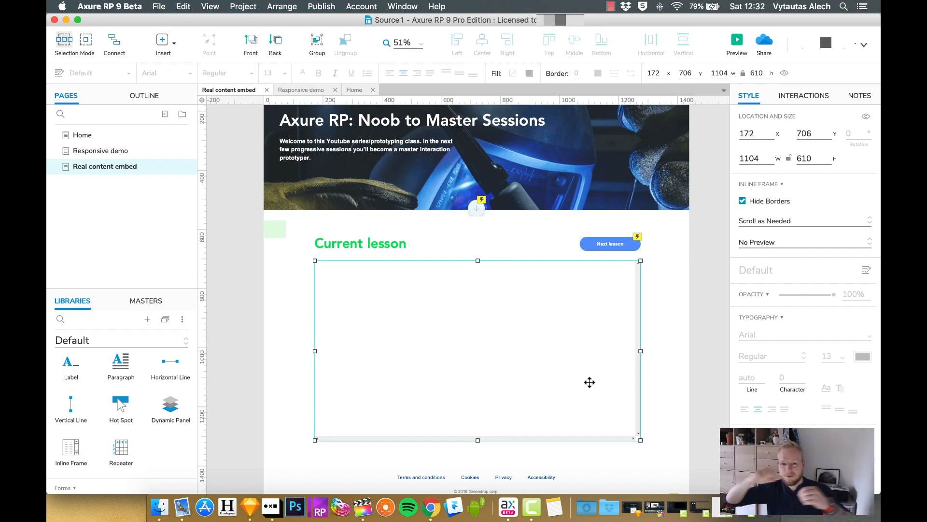
click(801, 220)
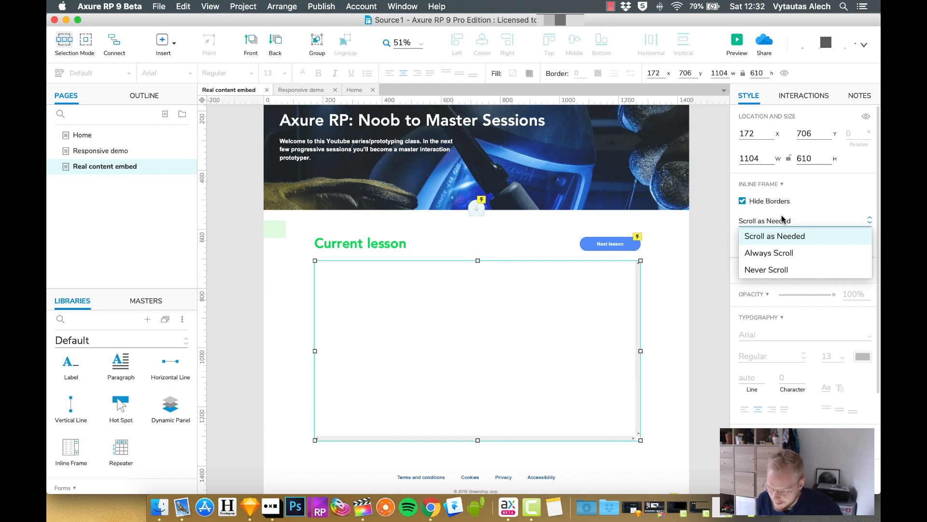
click(766, 270)
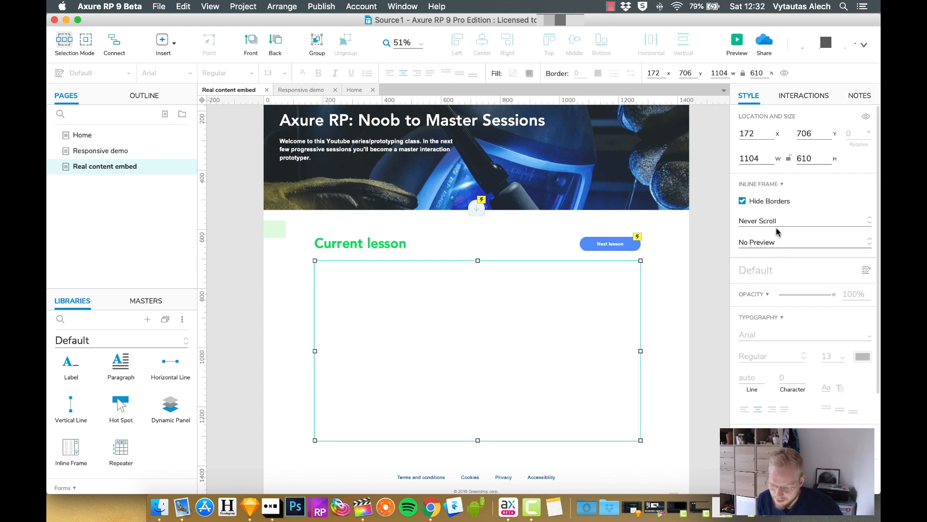
click(805, 220)
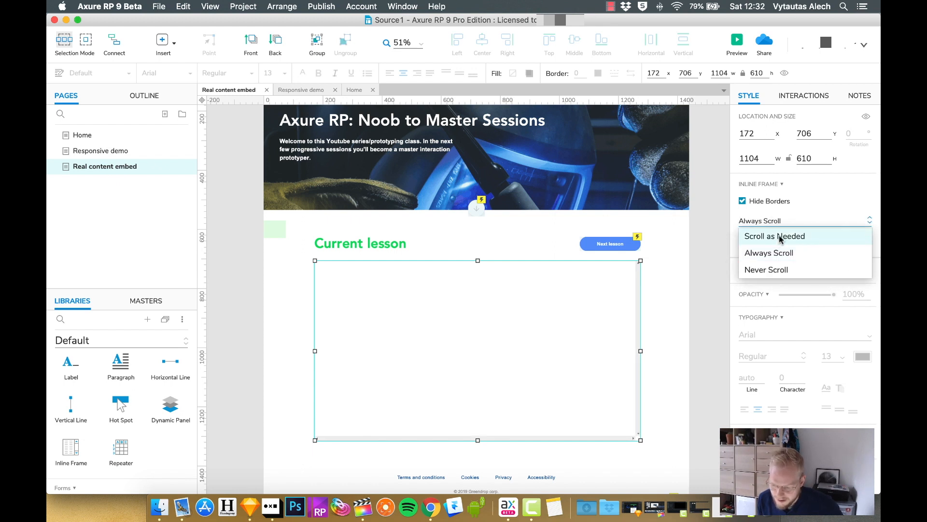
click(766, 269)
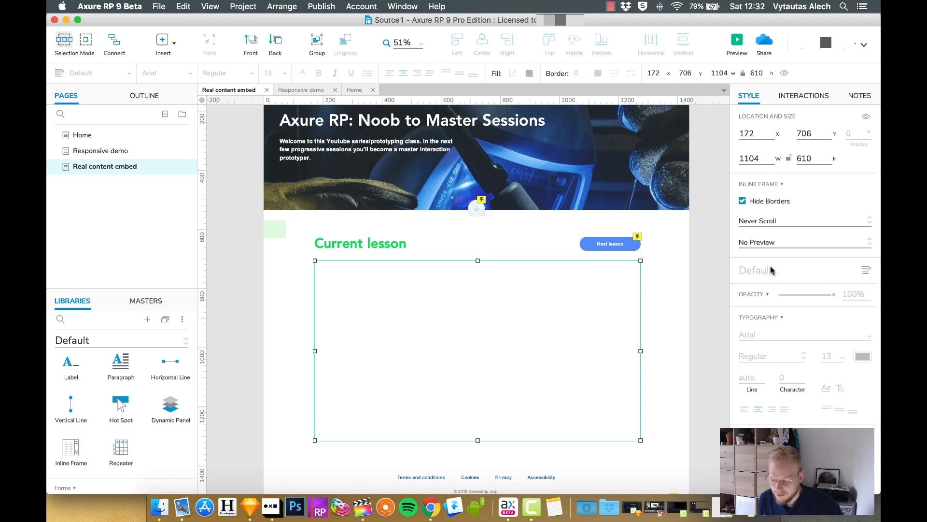
mouse_move(623, 309)
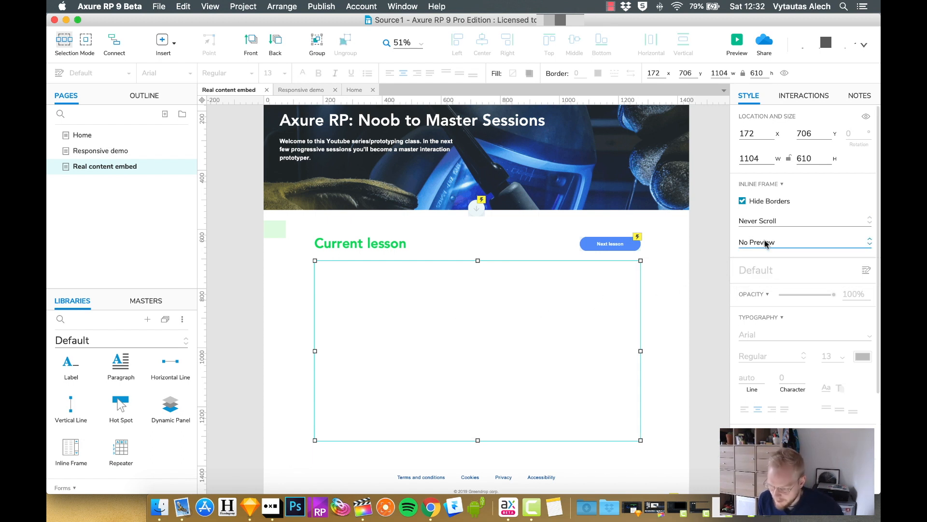
click(802, 242)
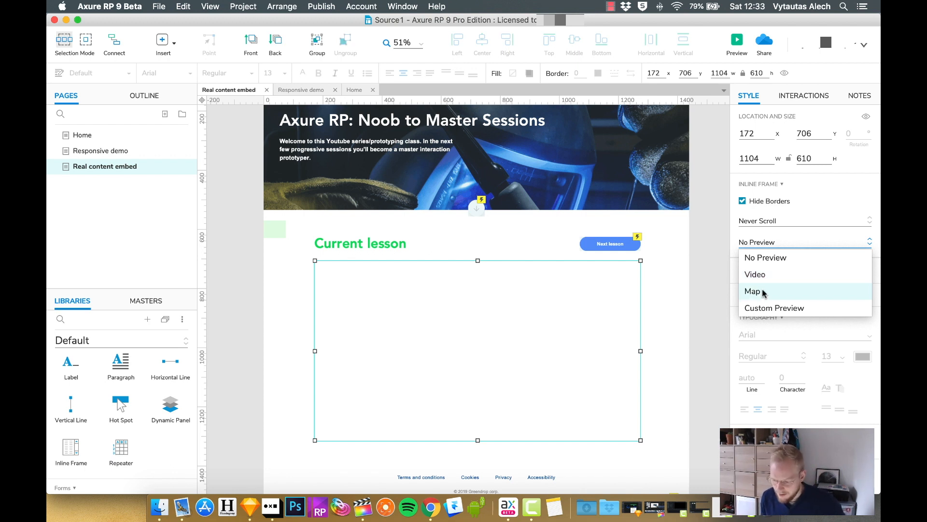
- Set the frame's preview placeholder to Video and preview the page again
click(755, 273)
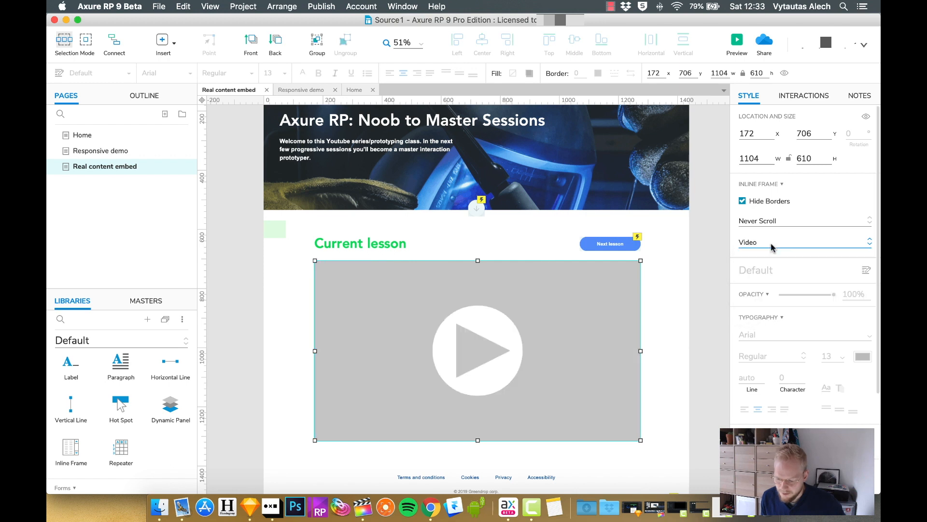
mouse_move(684, 289)
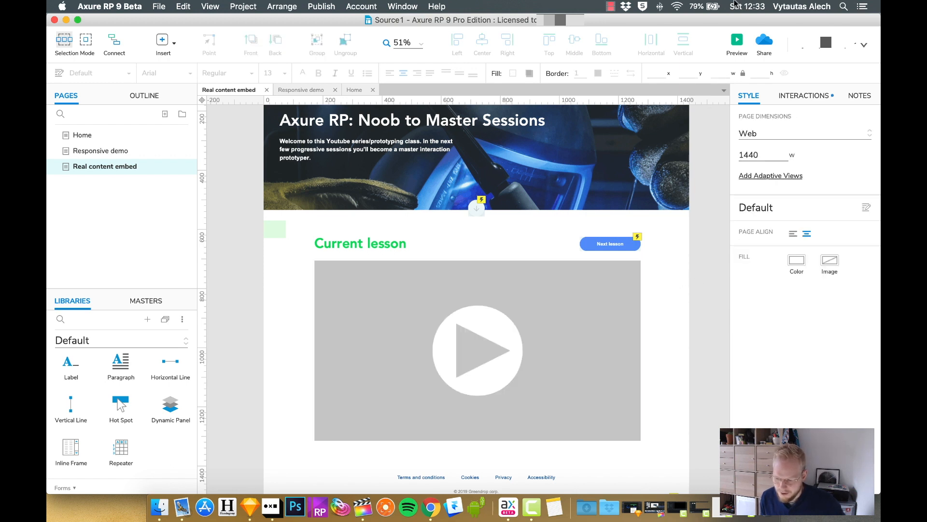
click(736, 39)
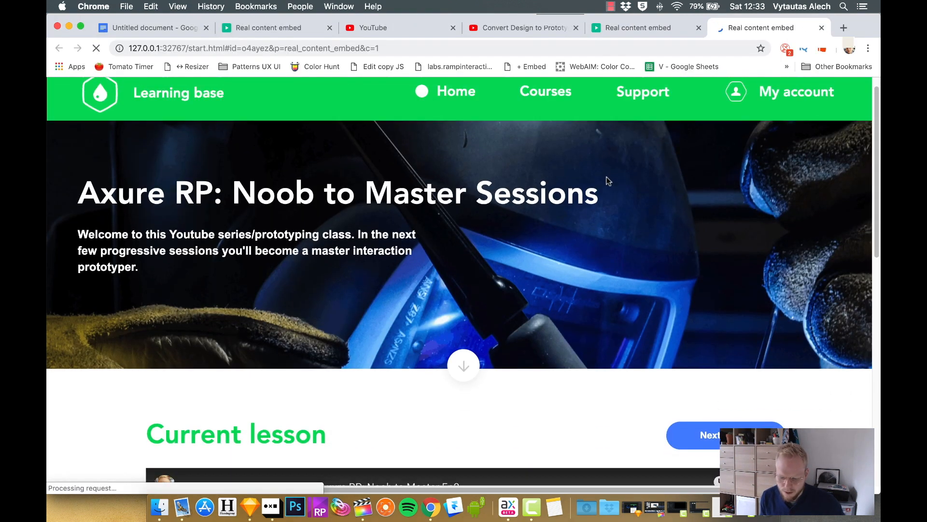
- Scroll the Chrome preview to check the borderless embedded video above the footer
scroll(down, 3)
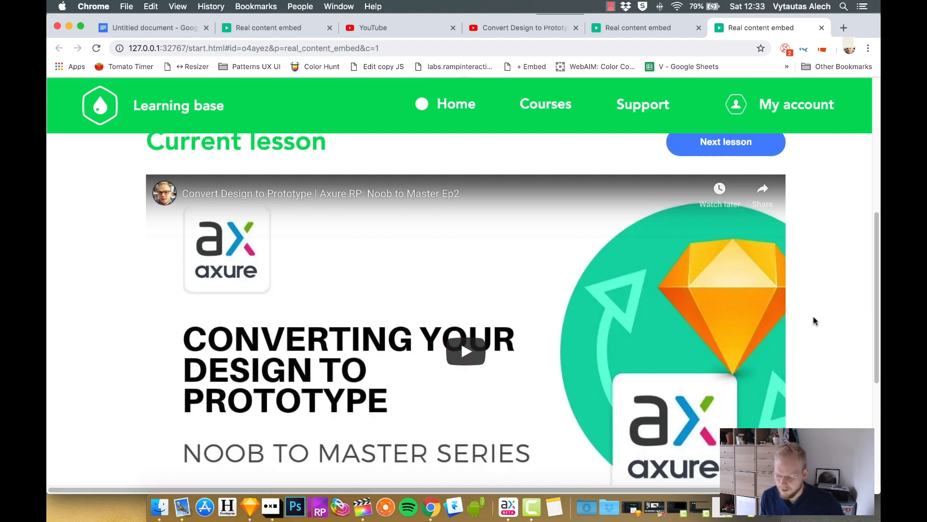
scroll(down, 3)
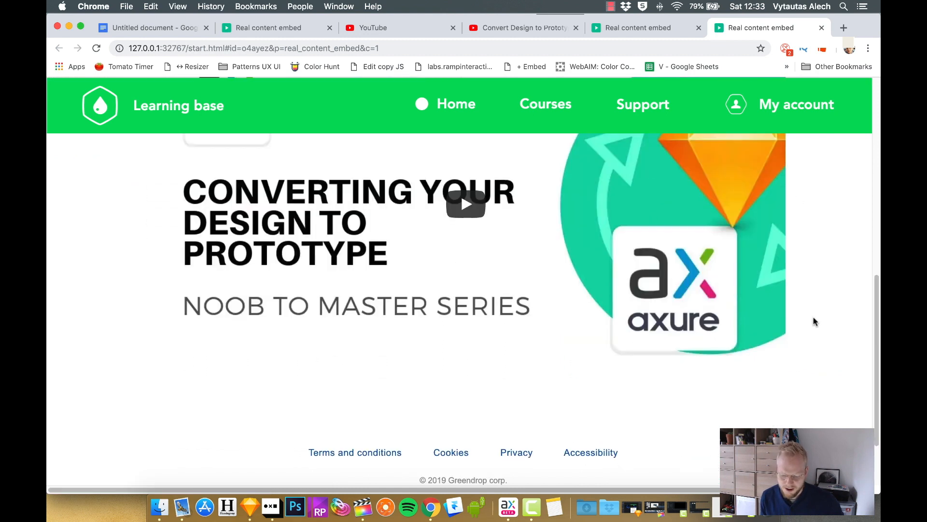
scroll(up, 3)
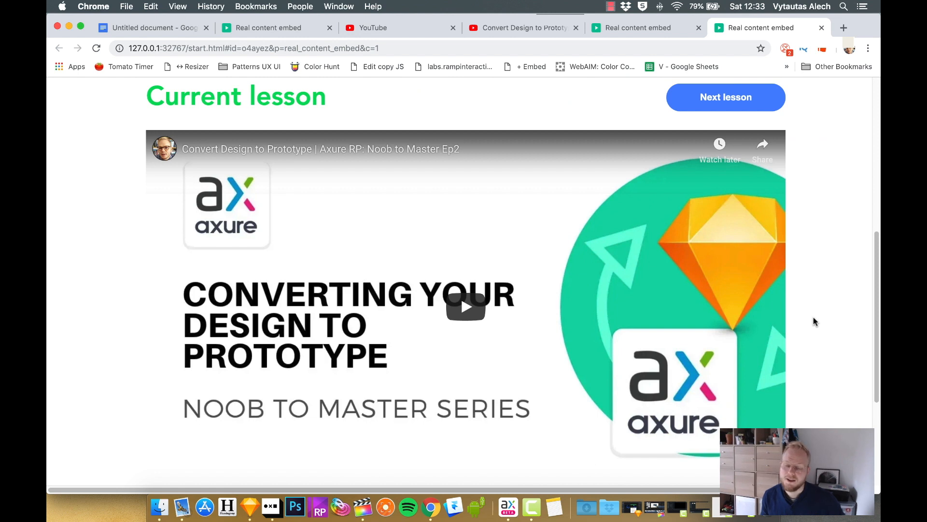